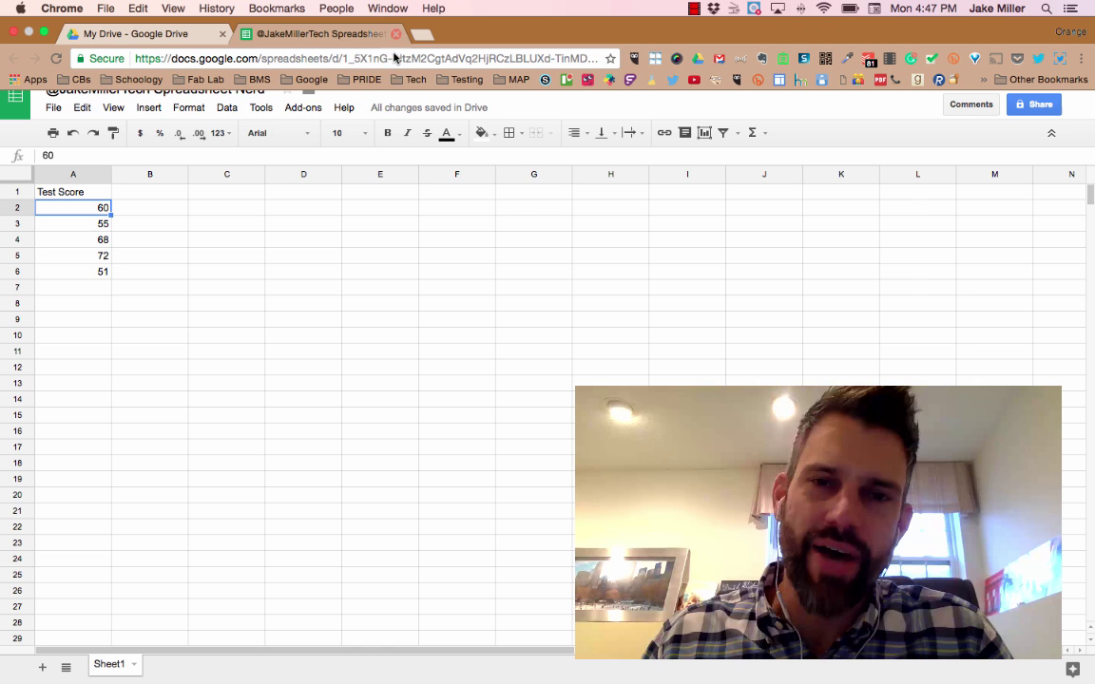
mouse_move(359, 153)
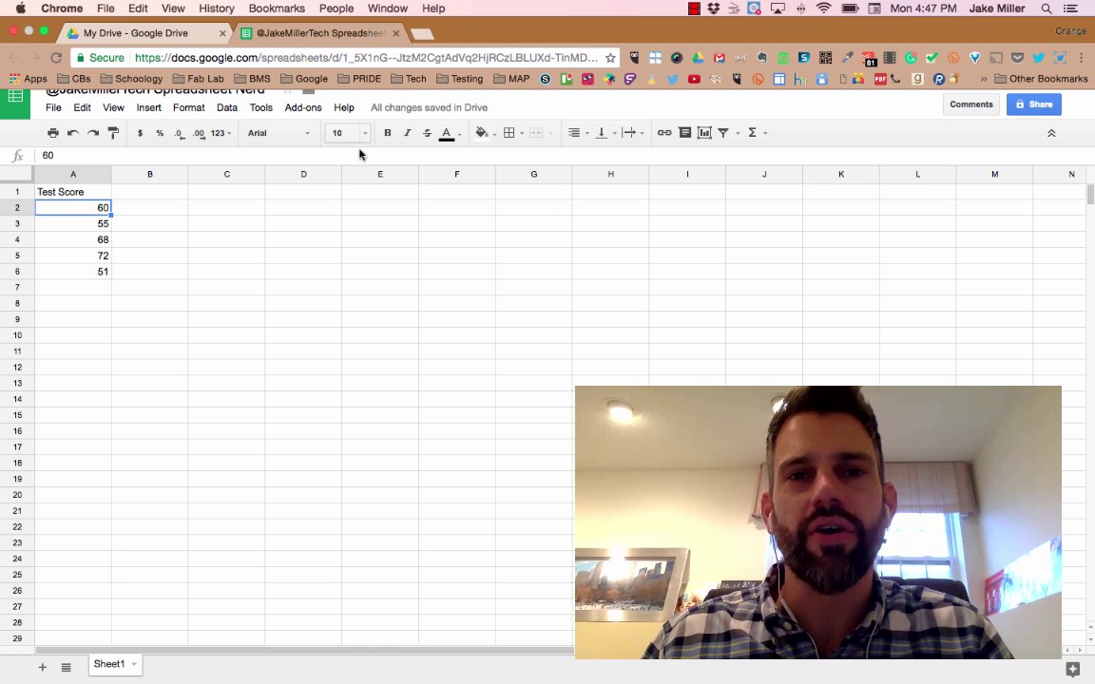
mouse_move(306, 232)
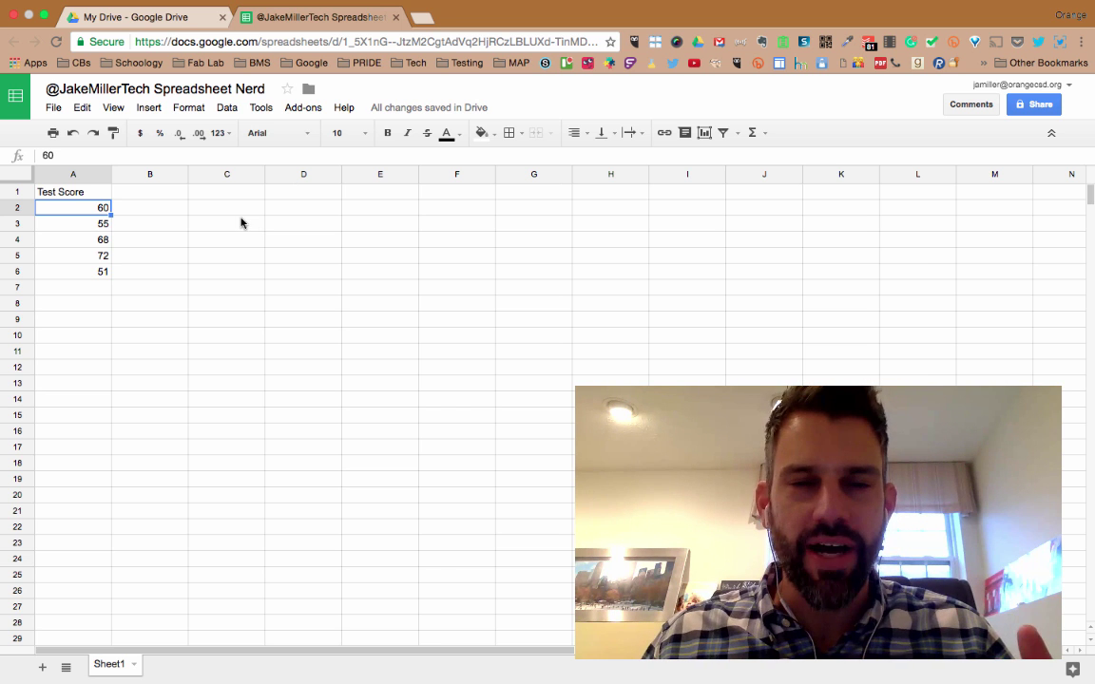
mouse_move(202, 212)
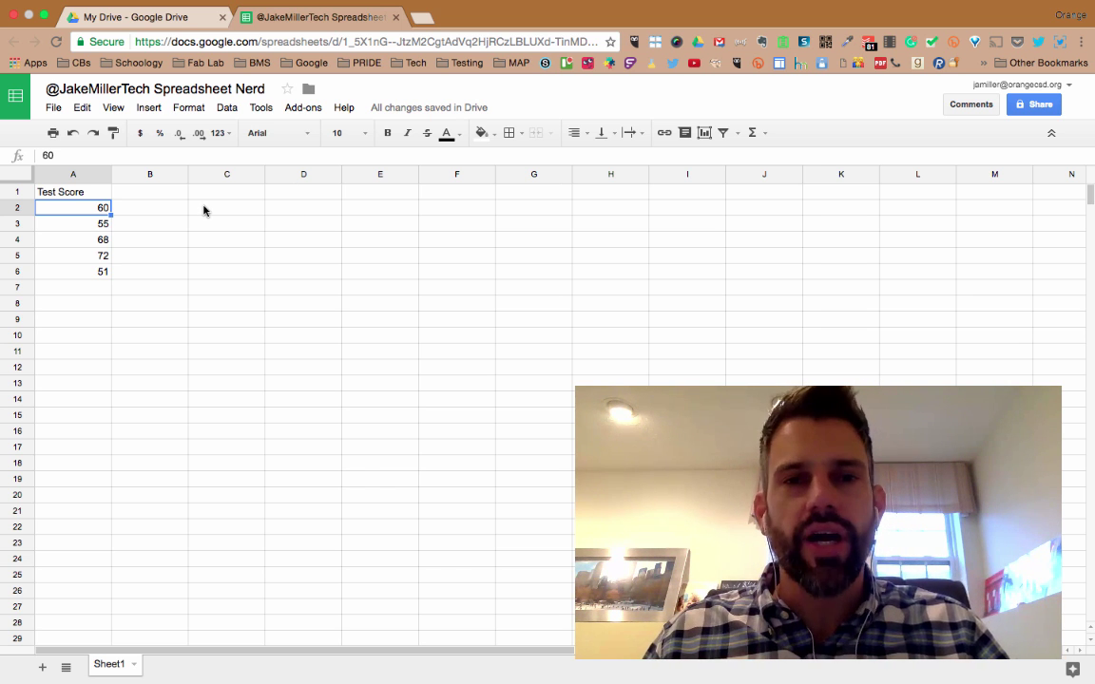
Label C2 'SUM:' and total the five scores in D2 with =SUM(A2:A6), giving 306
click(226, 207)
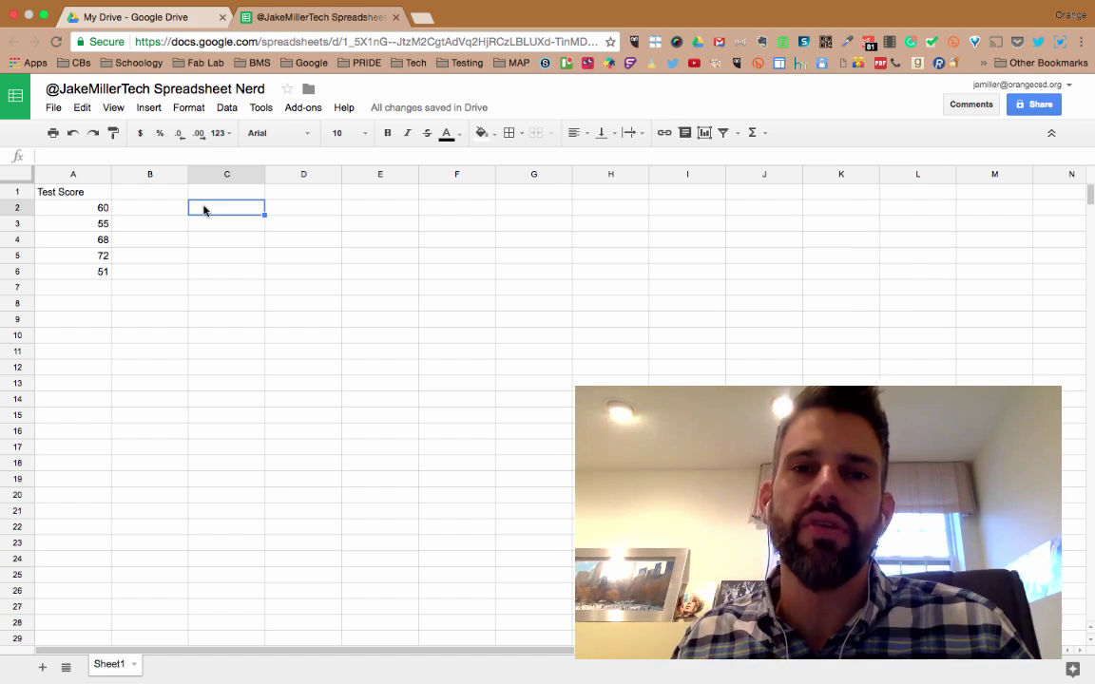
text(SUM:)
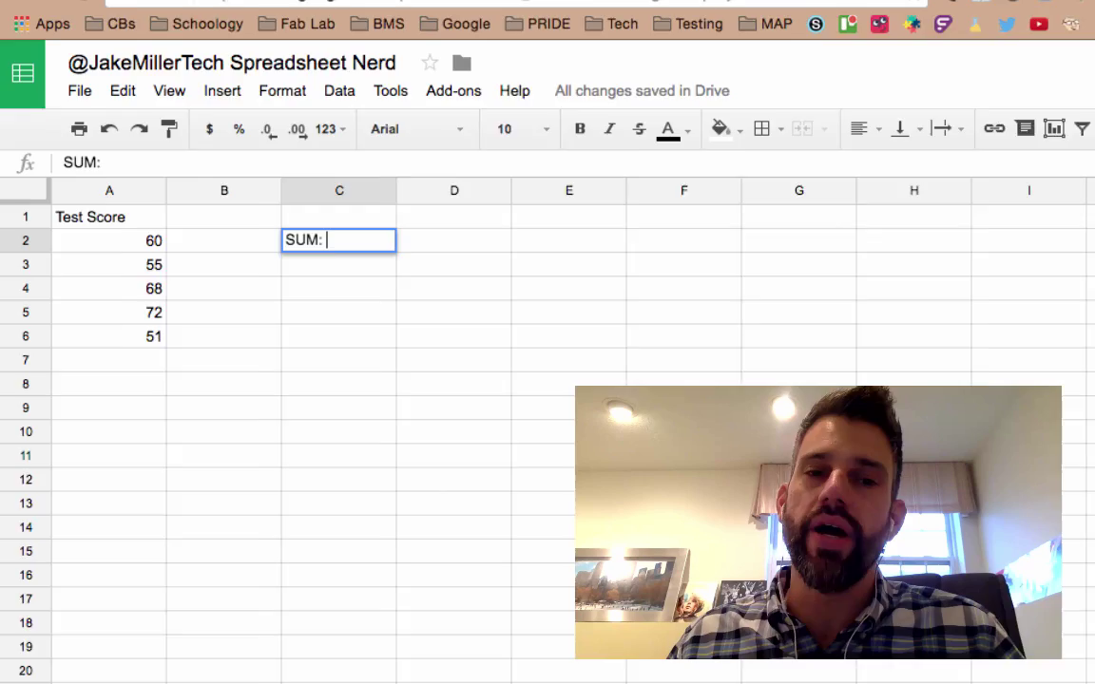
text(=SU)
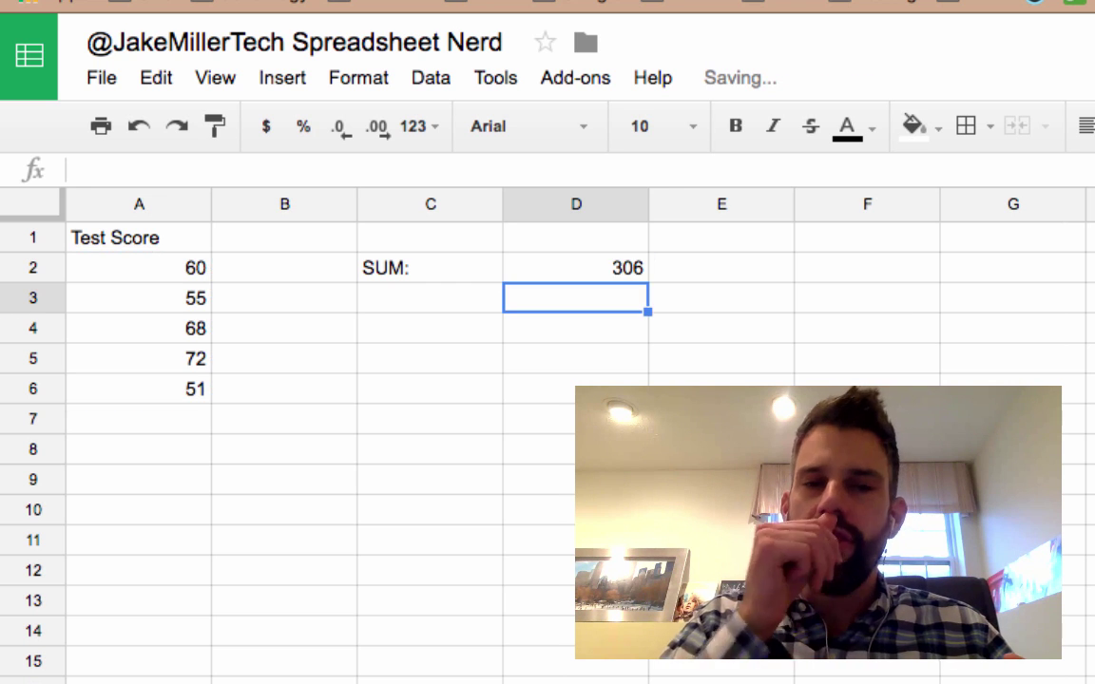
click(430, 296)
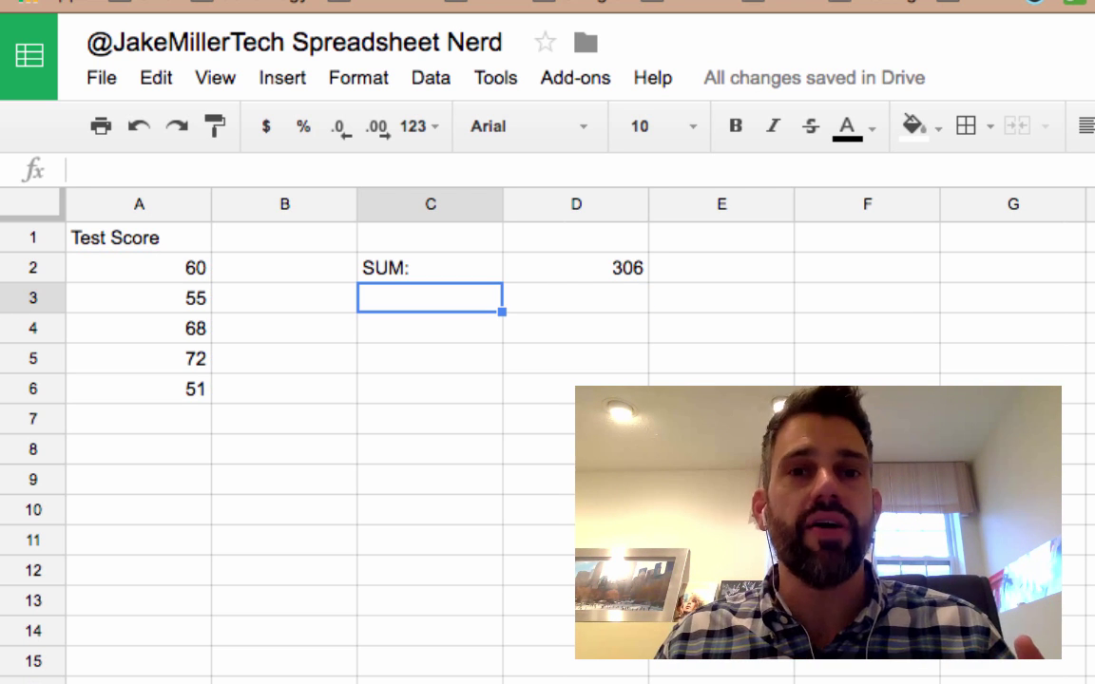
Label C3 'Number:' and count the scores in D3 with =COUNT(A2:A6), giving 5
text(Number:)
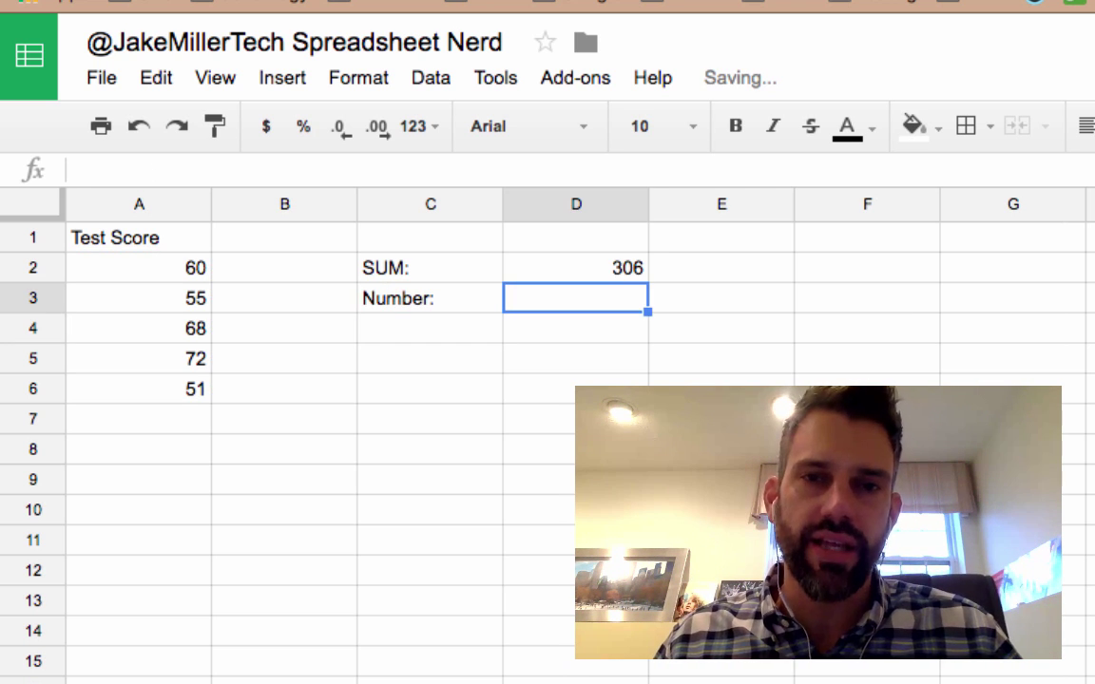
text(=COUNT)
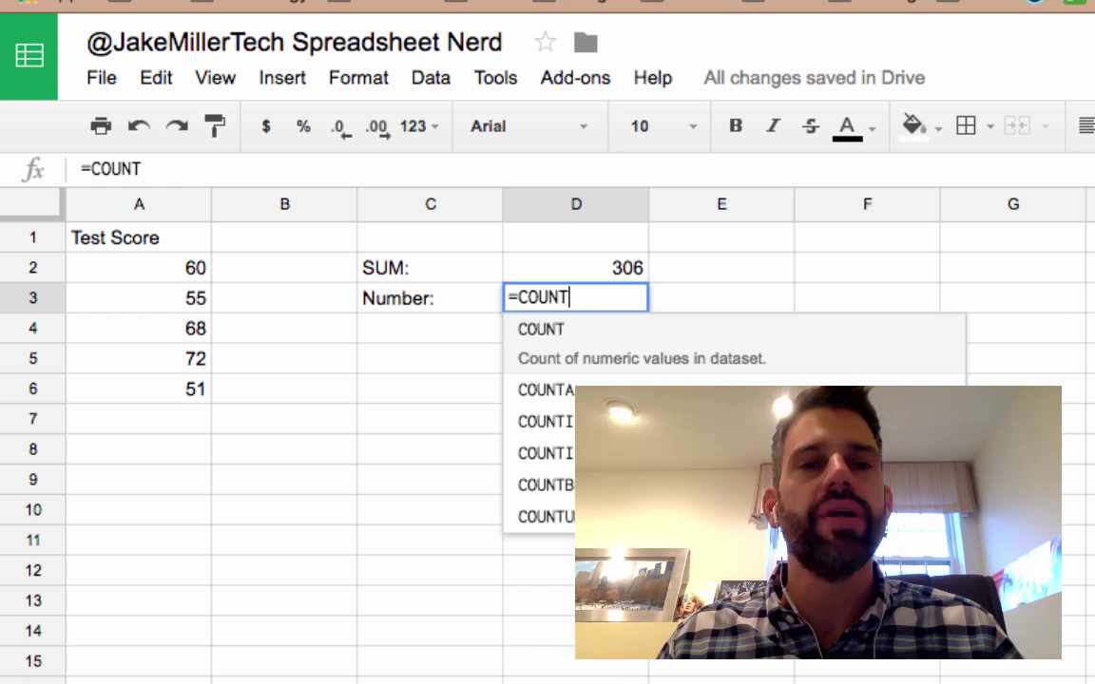
drag(138, 266, 139, 388)
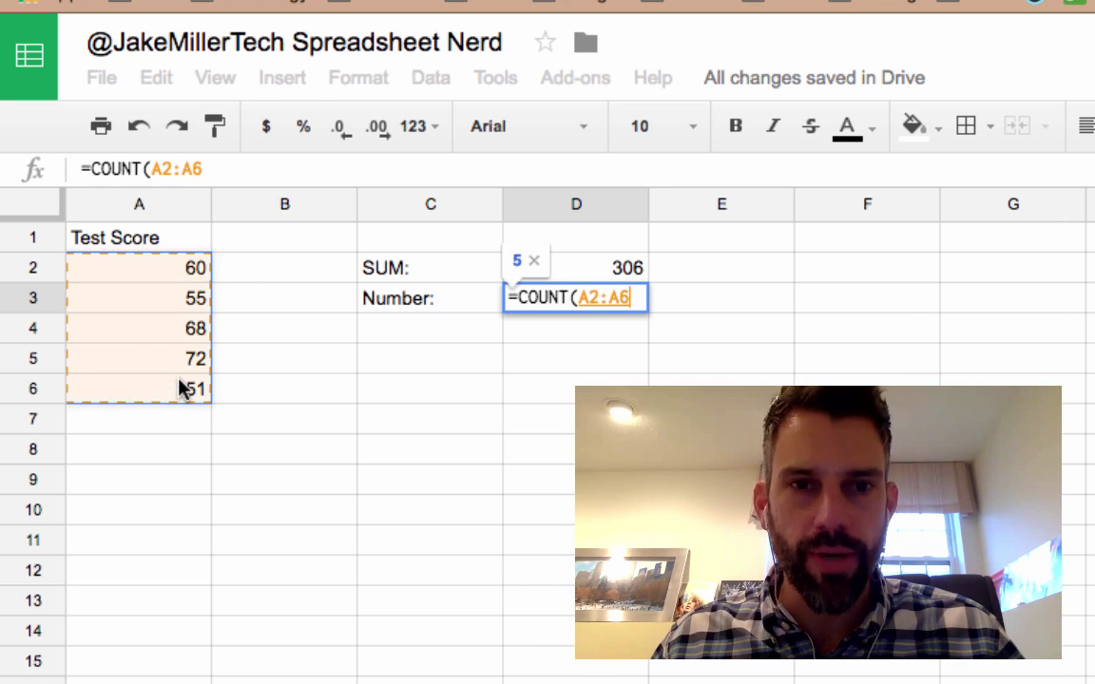
Label C4 'Divide:' and compute =D2/D3 in D4 (61.2), then start the 'AVERAGE:' label in C5
text(Divide:)
click(574, 327)
text(=)
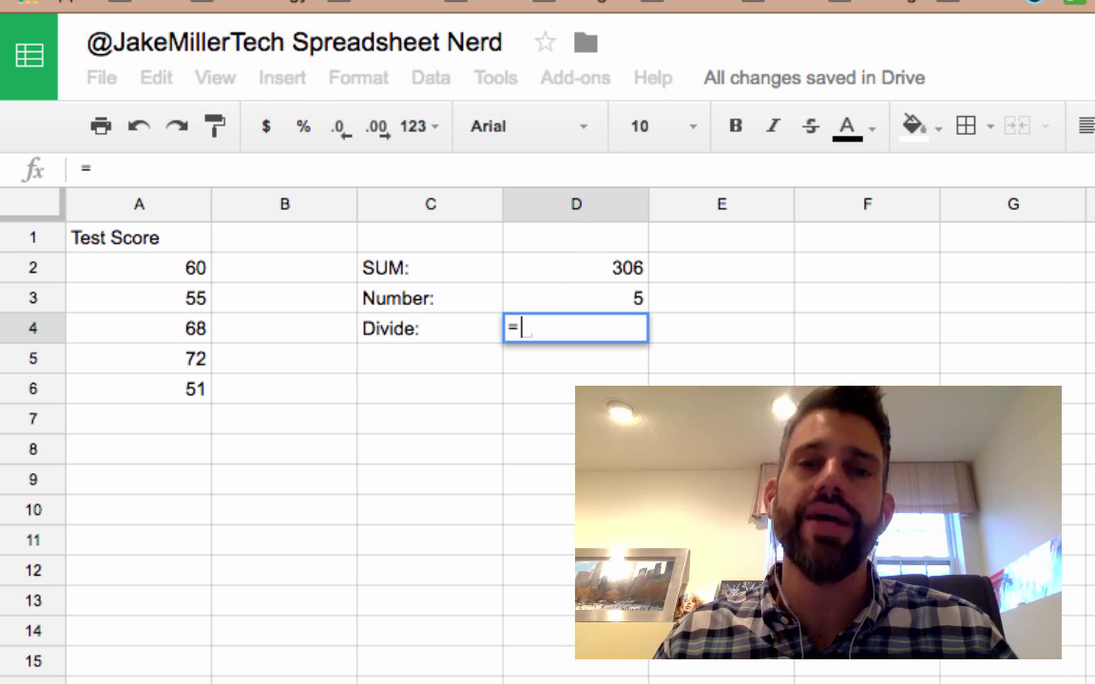
key(Return)
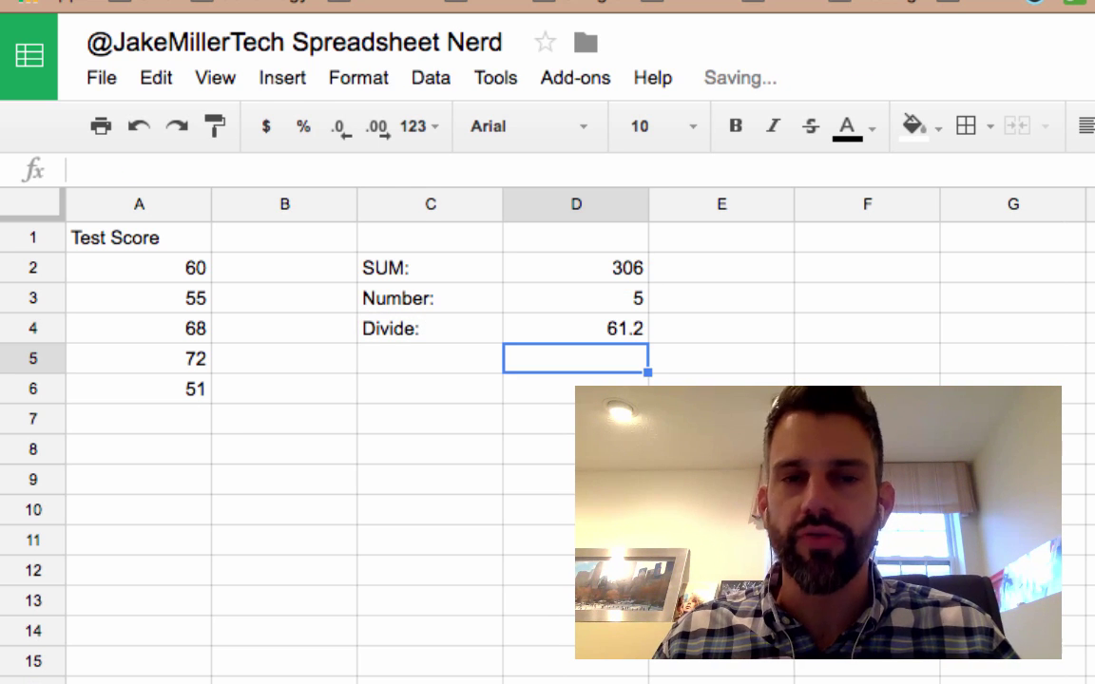
click(430, 357)
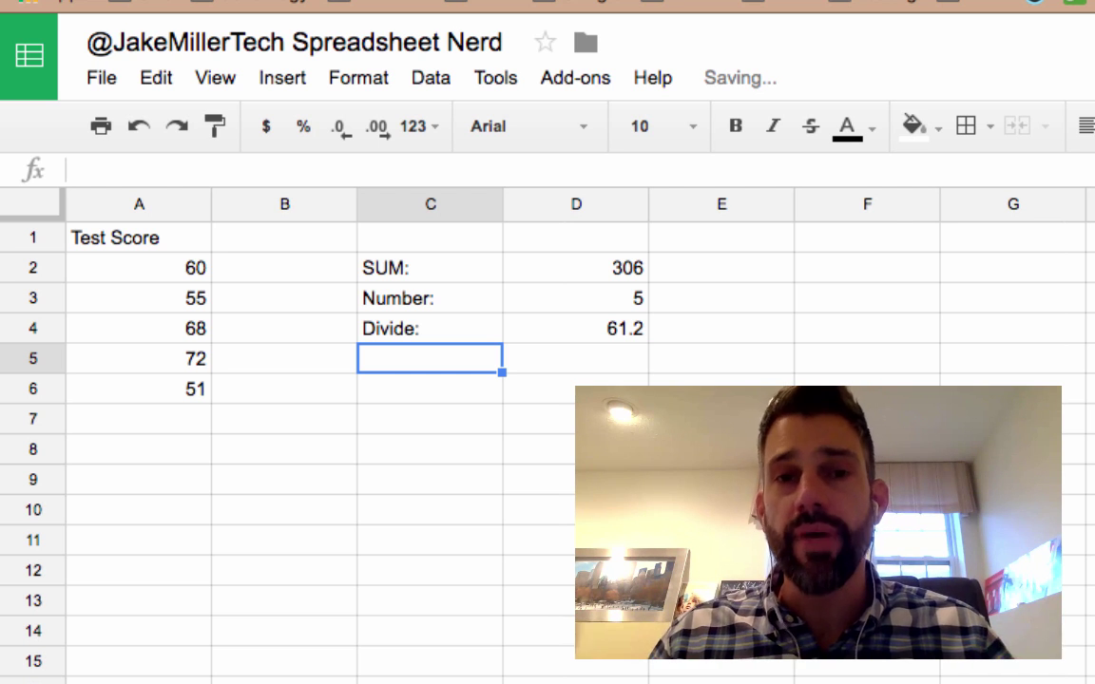
text(AVERAGE:)
click(574, 358)
text(=)
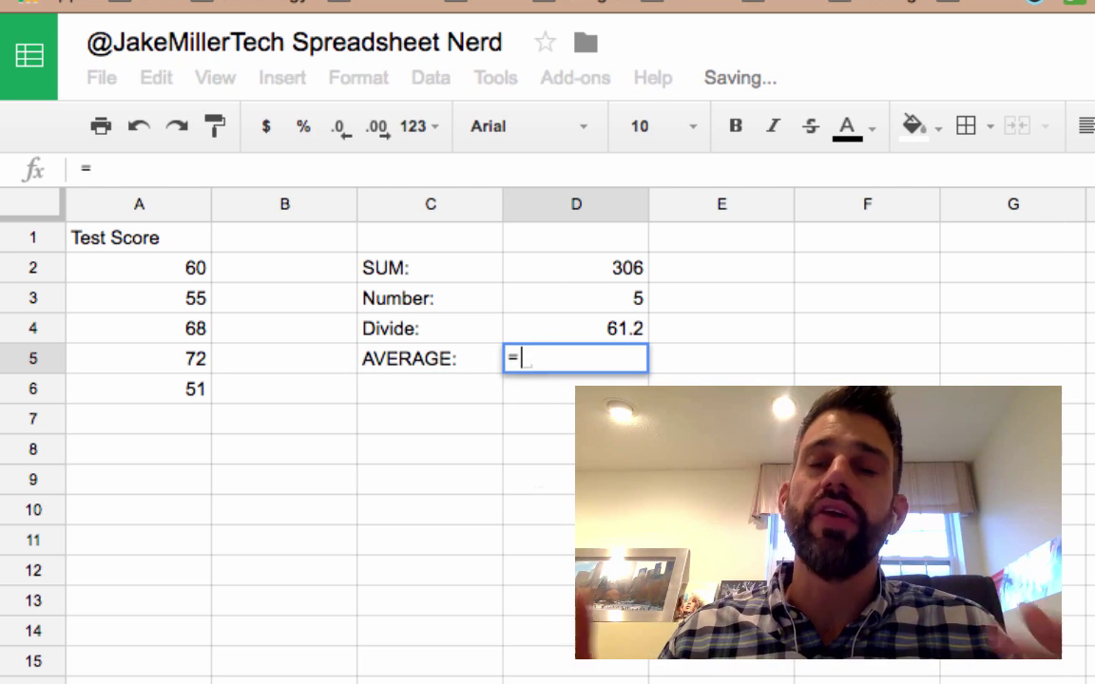
Enter =AVERAGE(A2:A6) in D5 beside the AVERAGE: label, previewing 61.2
text(AVERAGE()
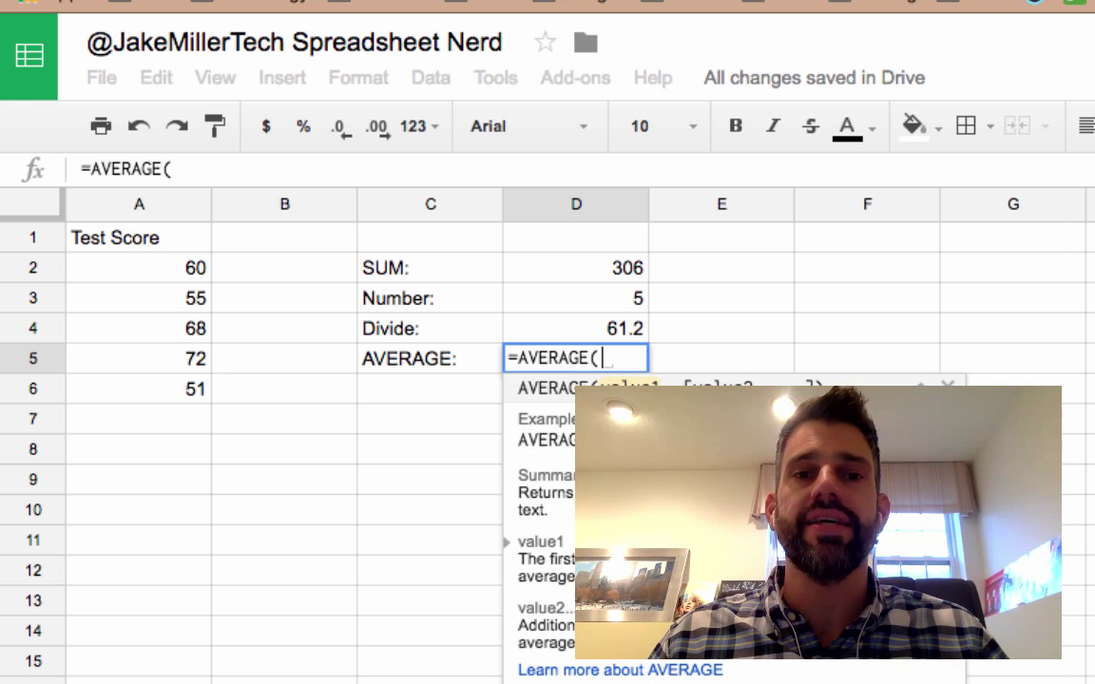
drag(138, 266, 139, 387)
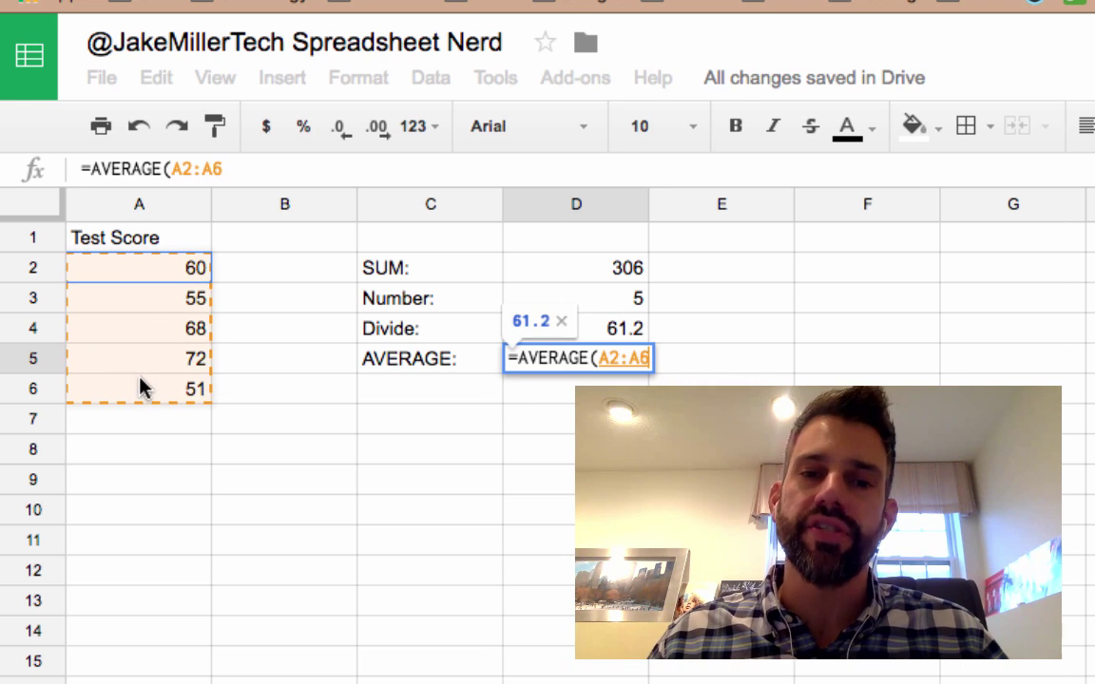
text())
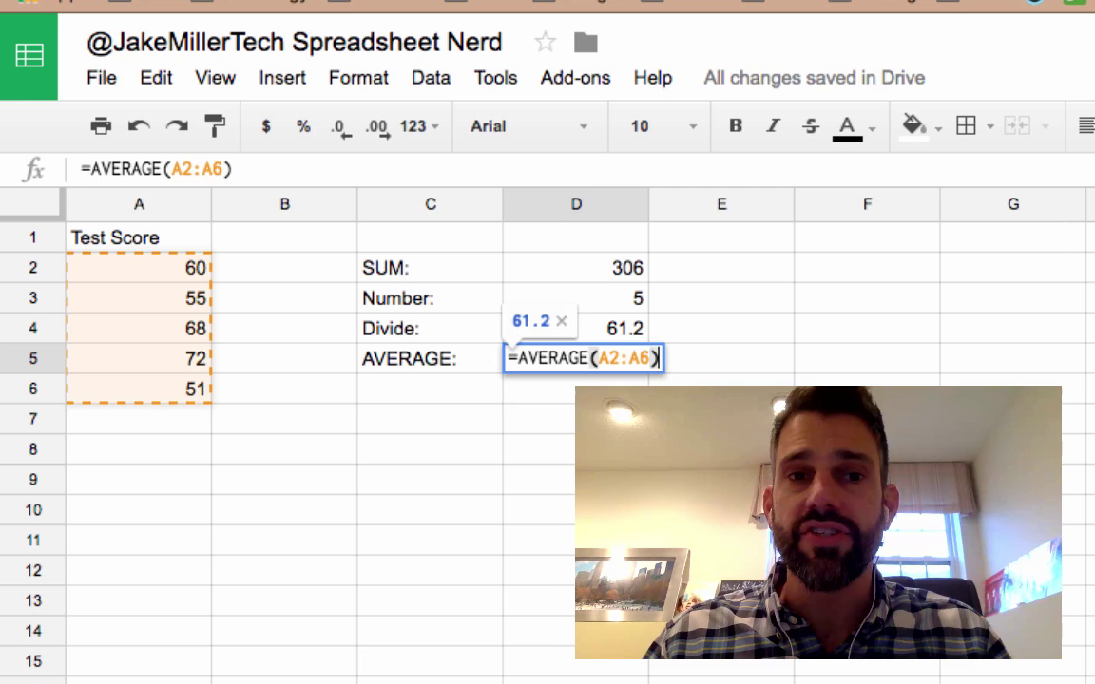